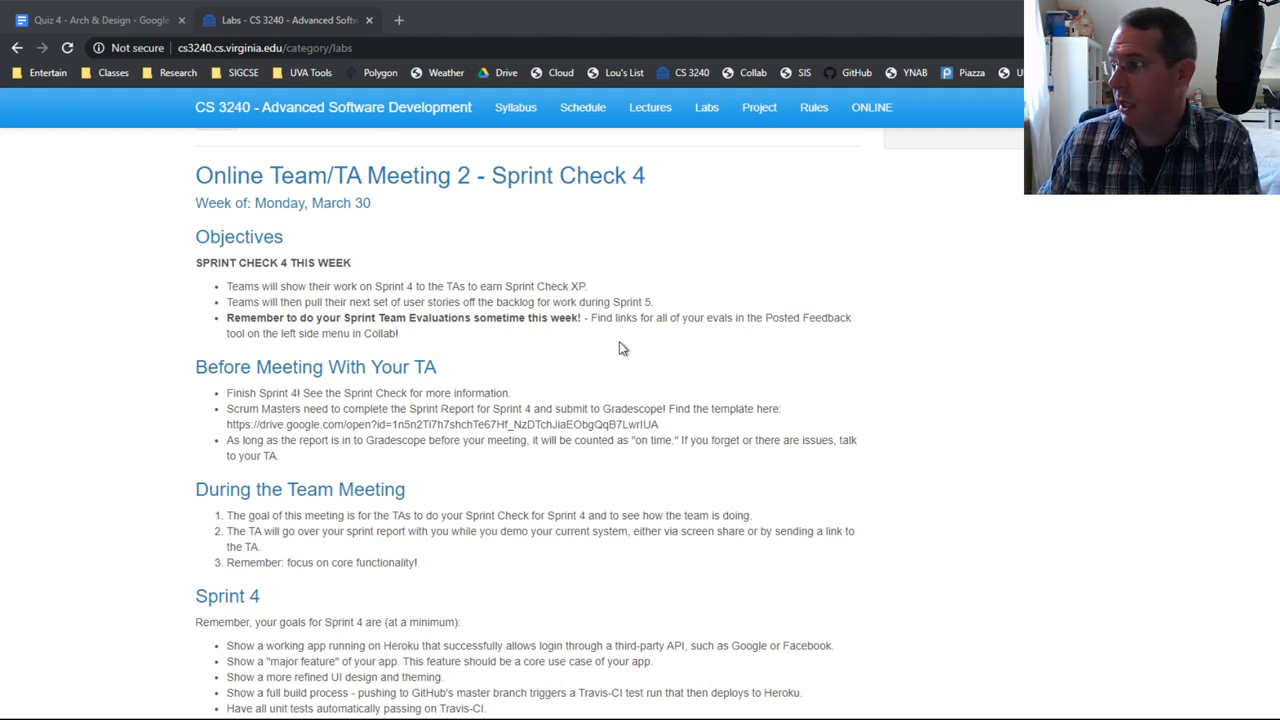
- Show the Spring 2020 schedule page and scroll to the Quiz 4 Architecture and Design rows
{"action": "left_click", "coordinate": [582, 107]}
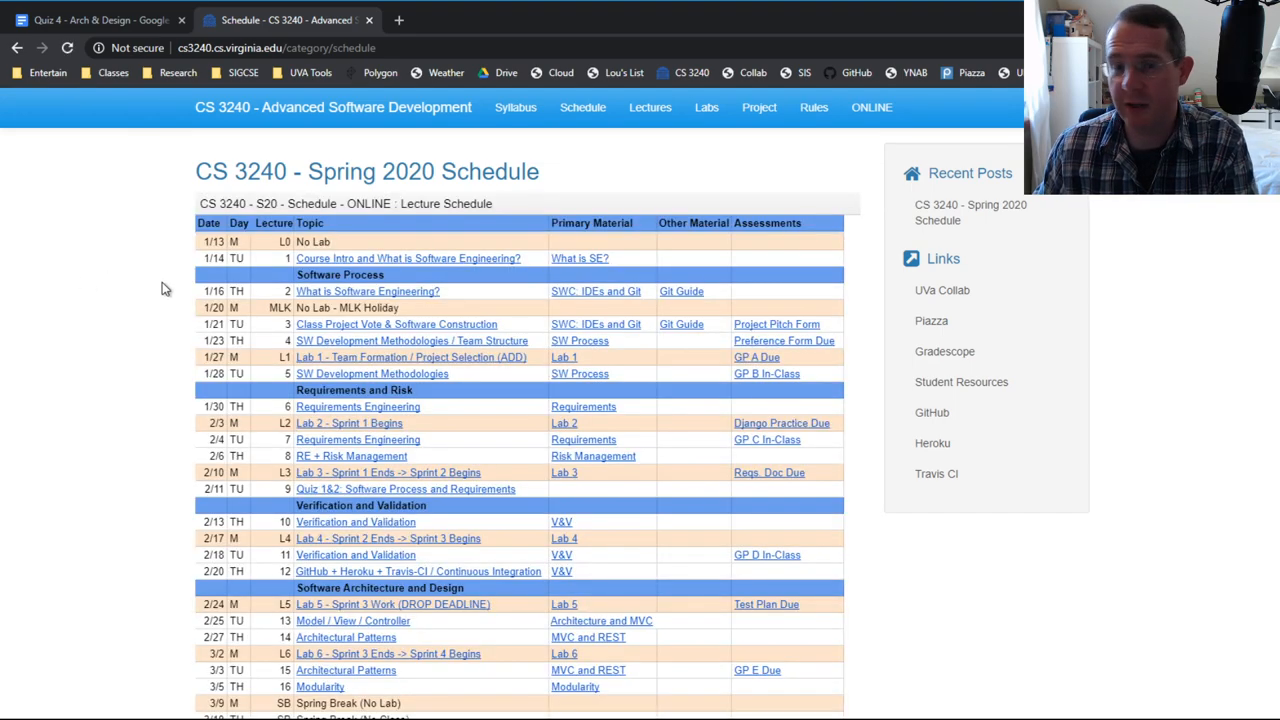
{"action": "scroll", "scroll_direction": "down", "scroll_amount": 3}
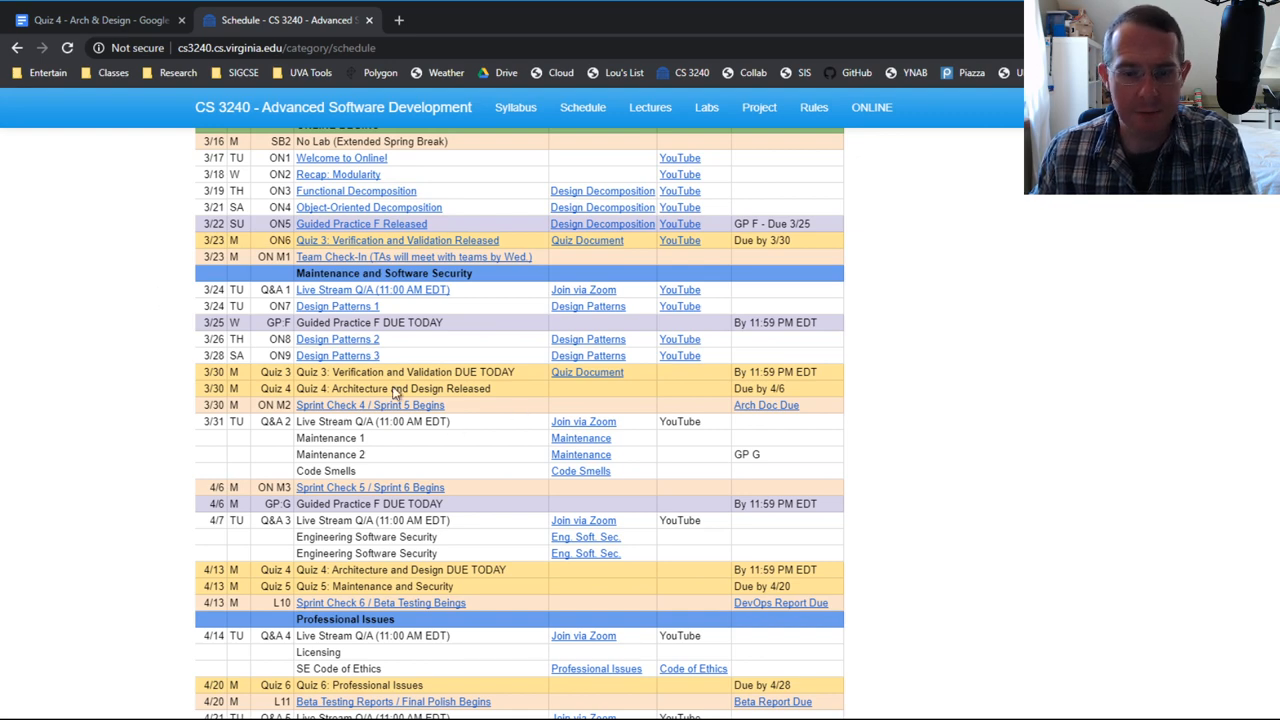
{"action": "mouse_move", "coordinate": [441, 403]}
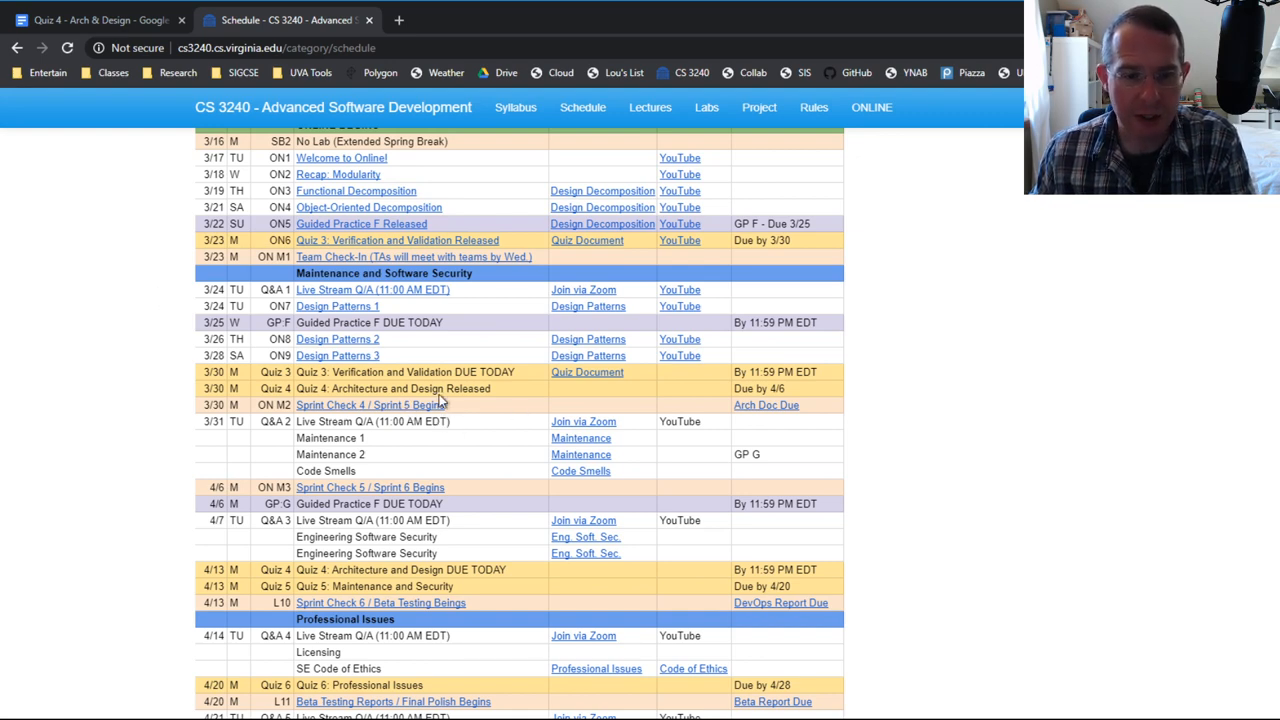
{"action": "mouse_move", "coordinate": [578, 395]}
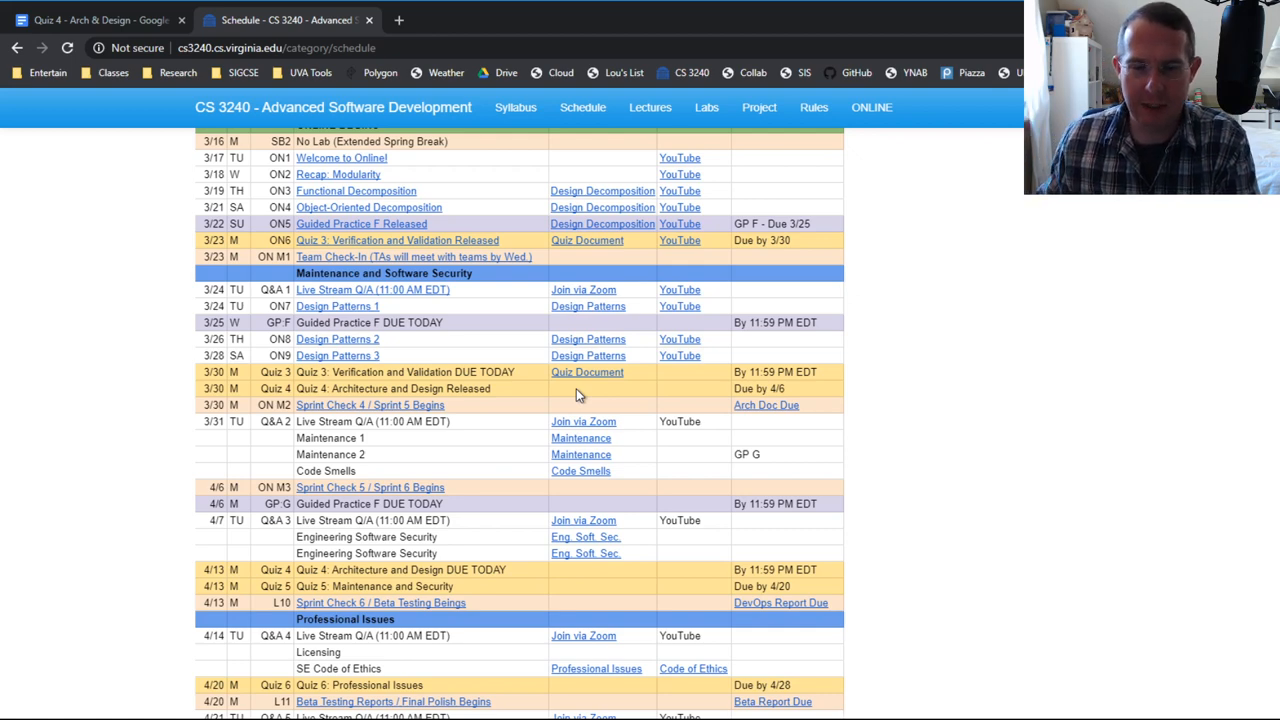
{"action": "scroll", "scroll_direction": "down", "scroll_amount": 3}
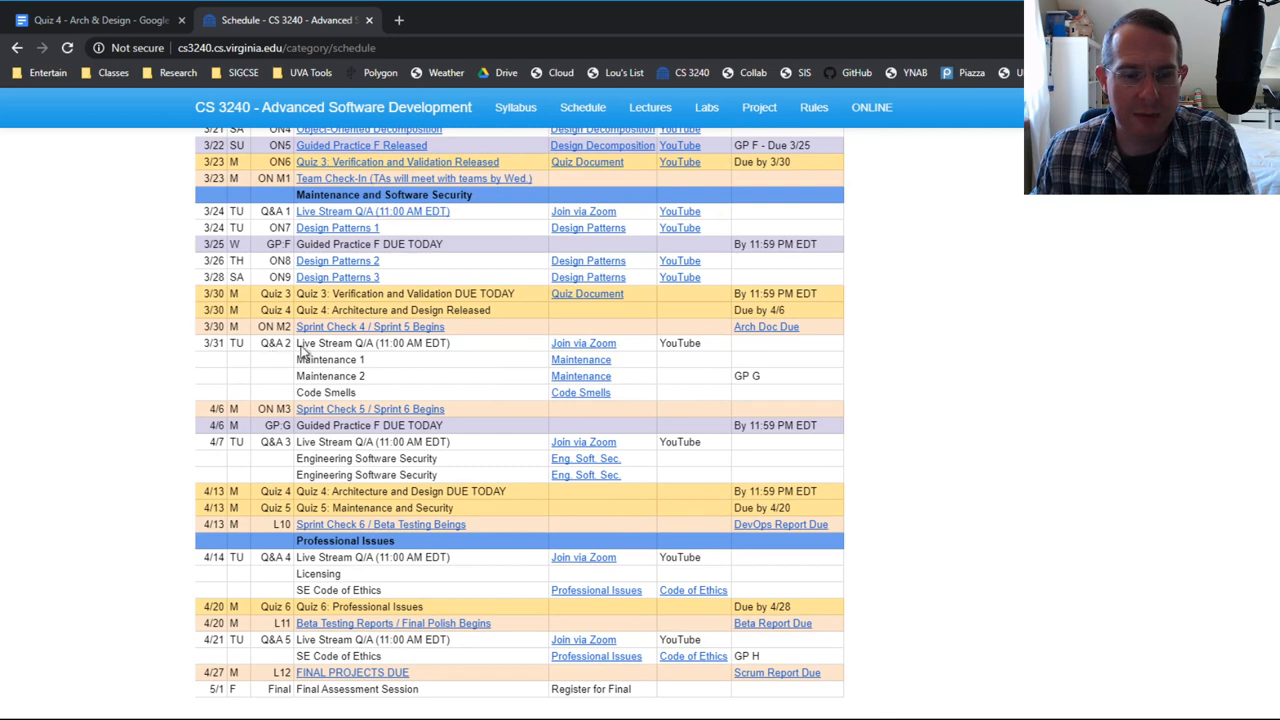
{"action": "mouse_move", "coordinate": [420, 357]}
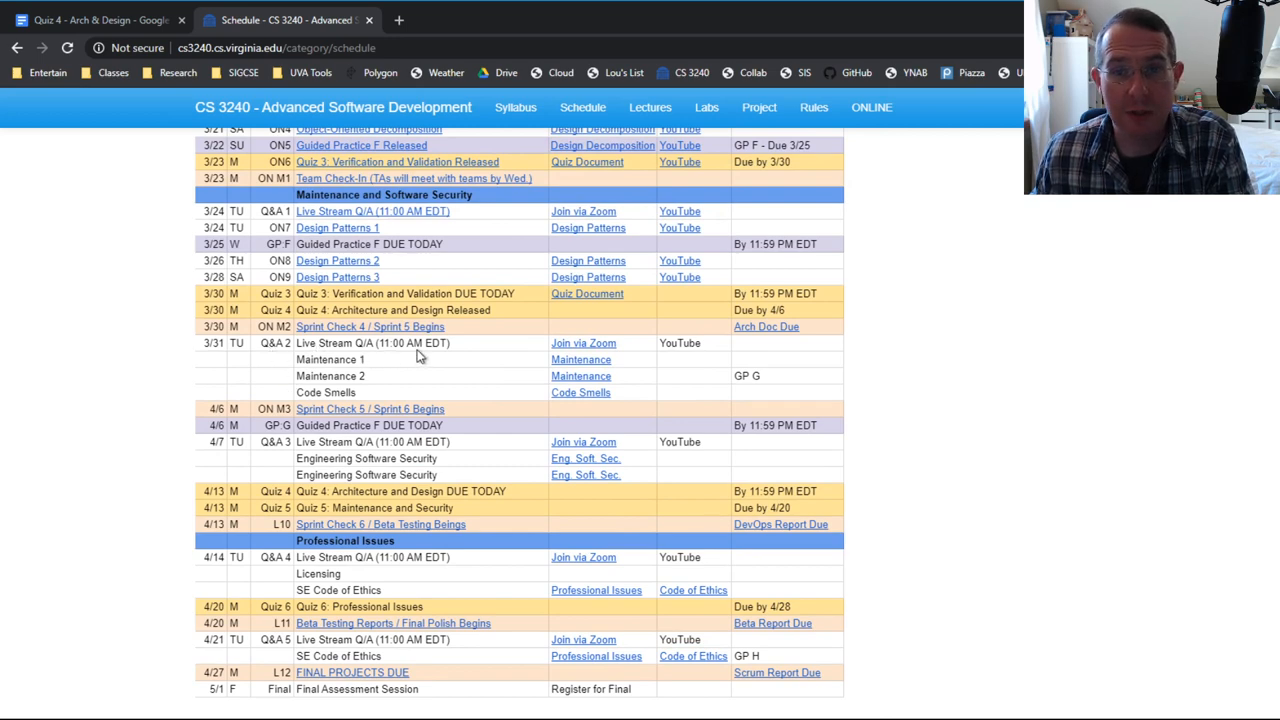
{"action": "mouse_move", "coordinate": [618, 358]}
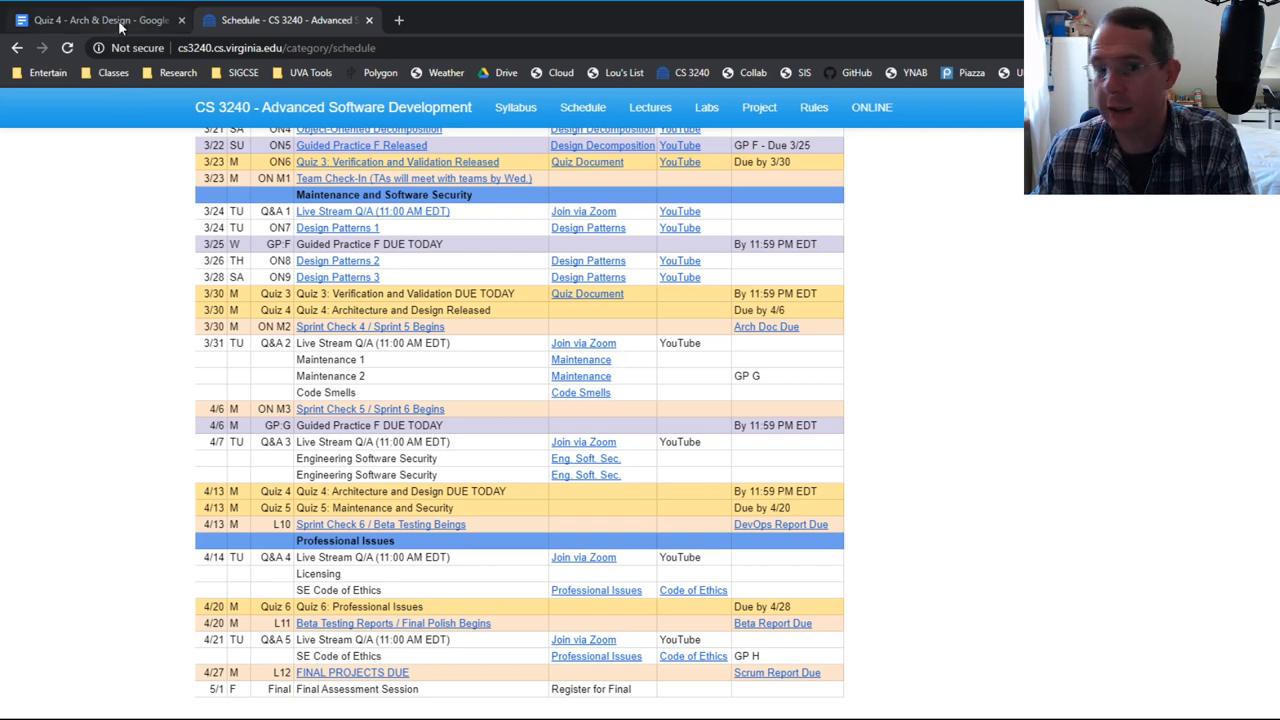
- Switch to the Quiz 4 - Arch & Design doc and read its honor pledge and instructions
{"action": "left_click", "coordinate": [90, 18]}
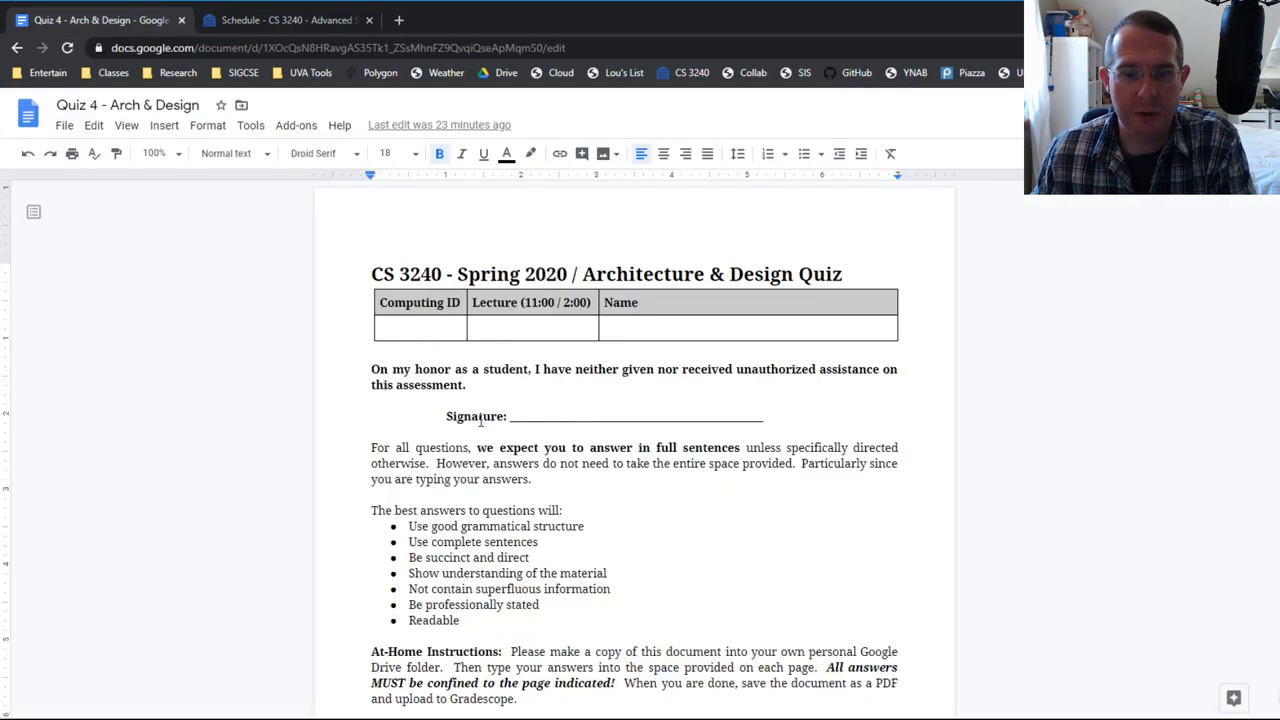
{"action": "scroll", "scroll_direction": "down", "scroll_amount": 3}
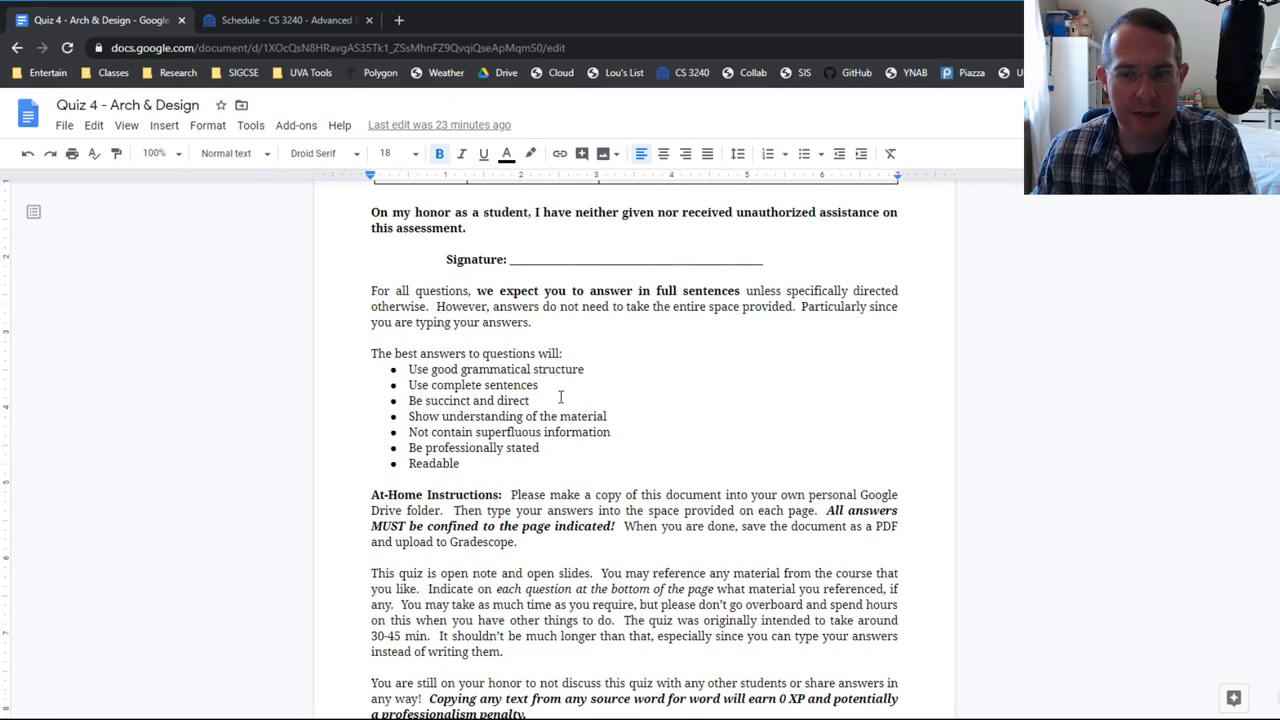
{"action": "scroll", "scroll_direction": "down", "scroll_amount": 3}
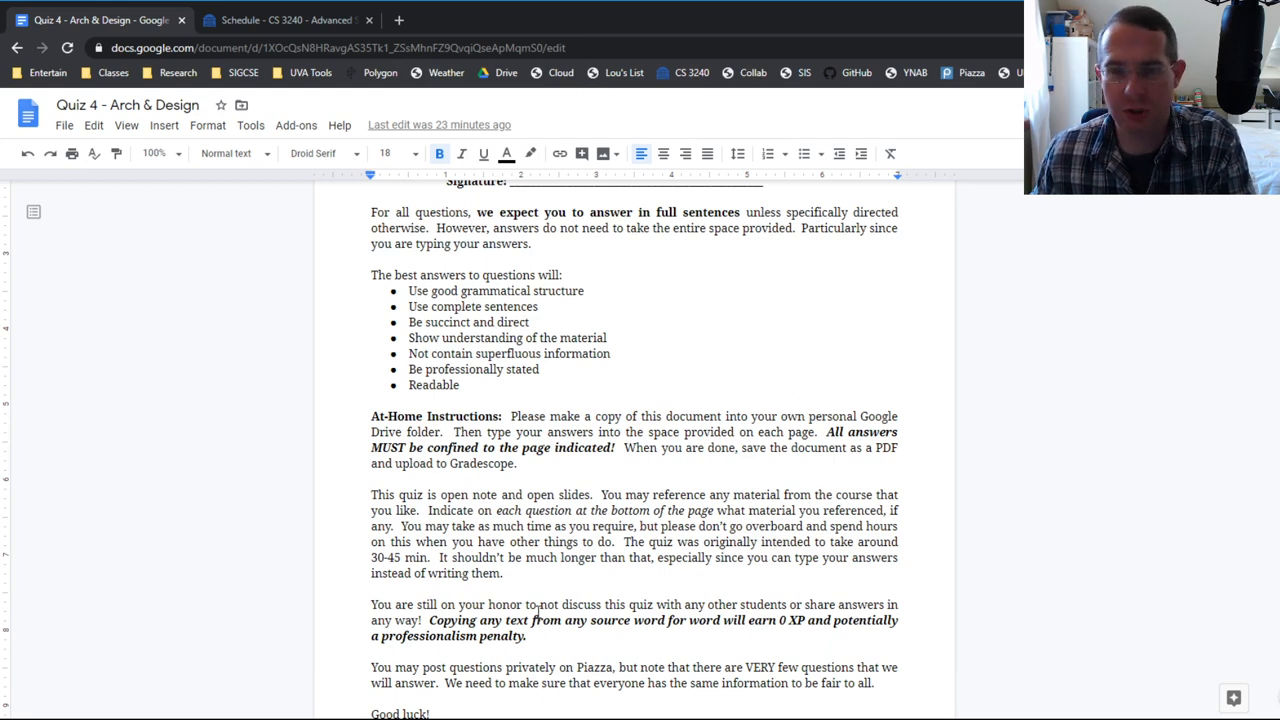
{"action": "mouse_move", "coordinate": [539, 596]}
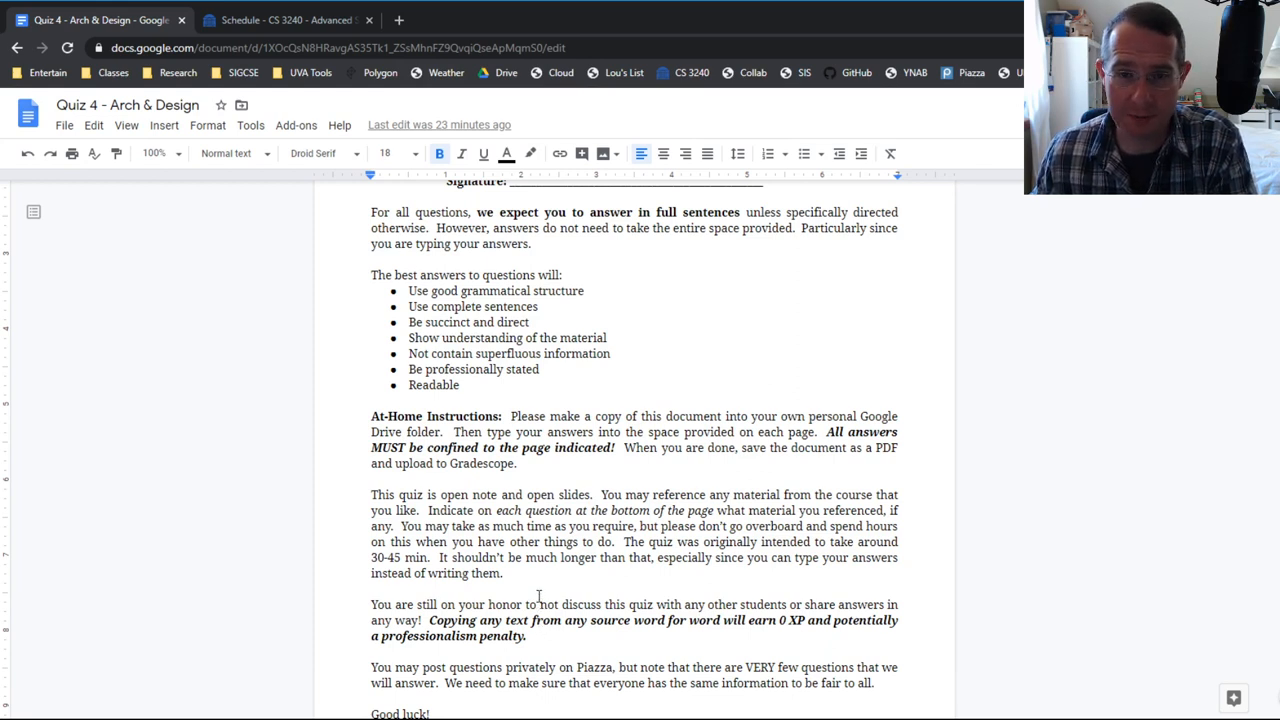
{"action": "scroll", "scroll_direction": "down", "scroll_amount": 3}
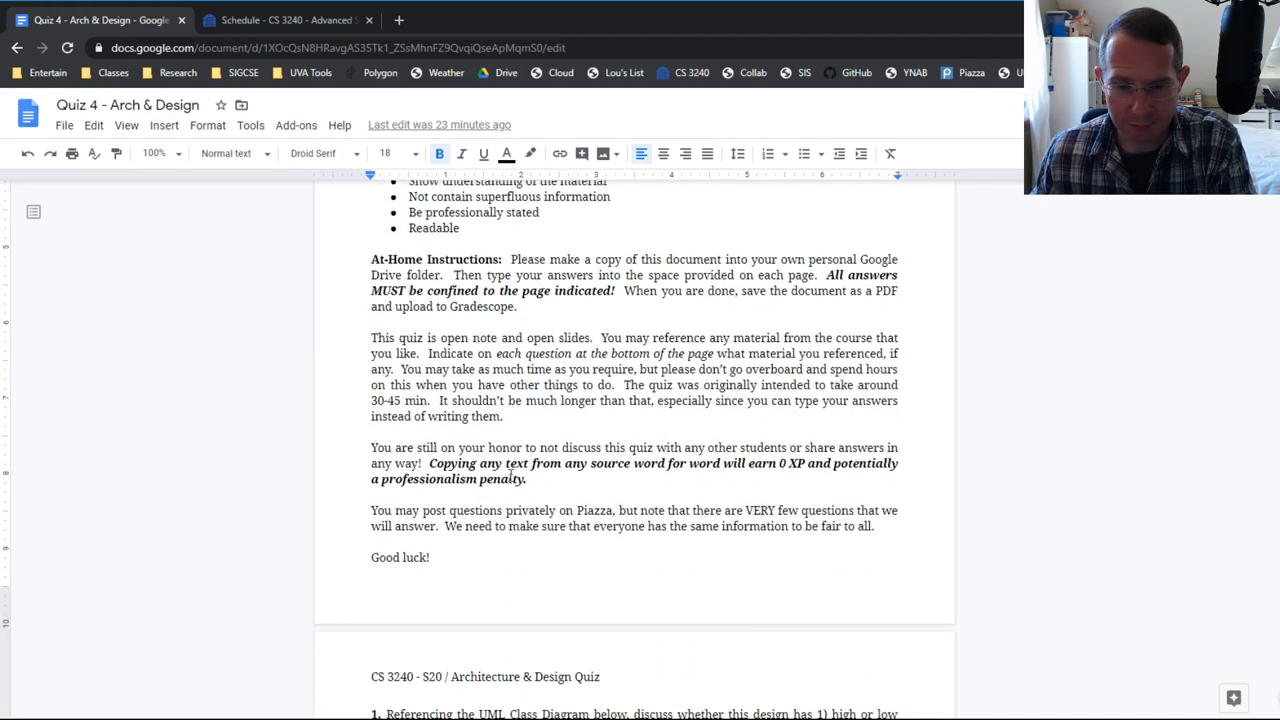
{"action": "scroll", "scroll_direction": "down", "scroll_amount": 3}
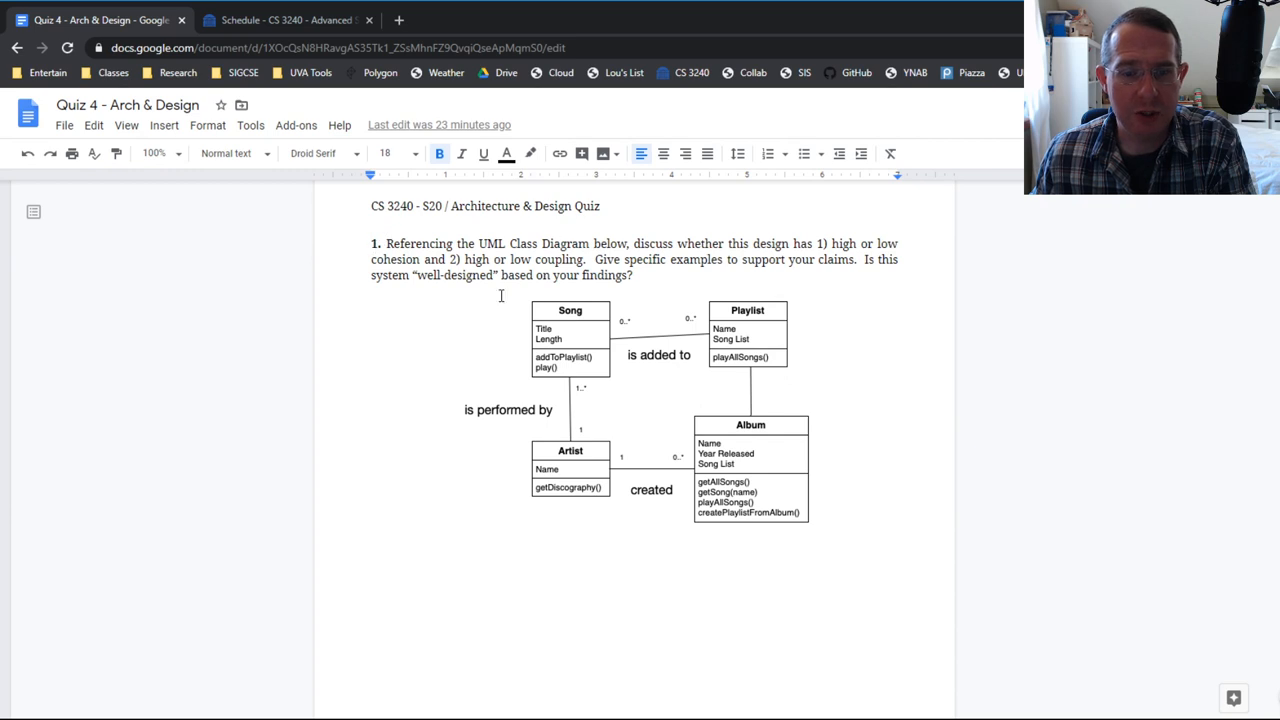
{"action": "mouse_move", "coordinate": [658, 424]}
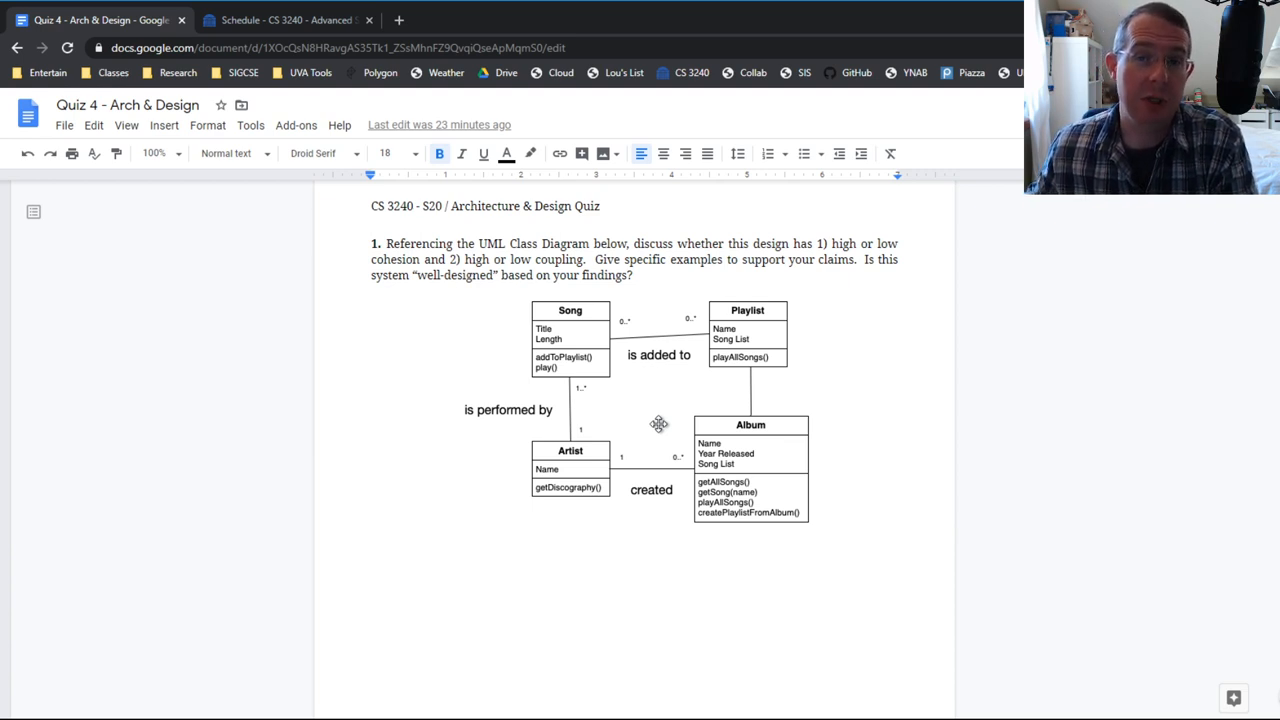
{"action": "mouse_move", "coordinate": [572, 456]}
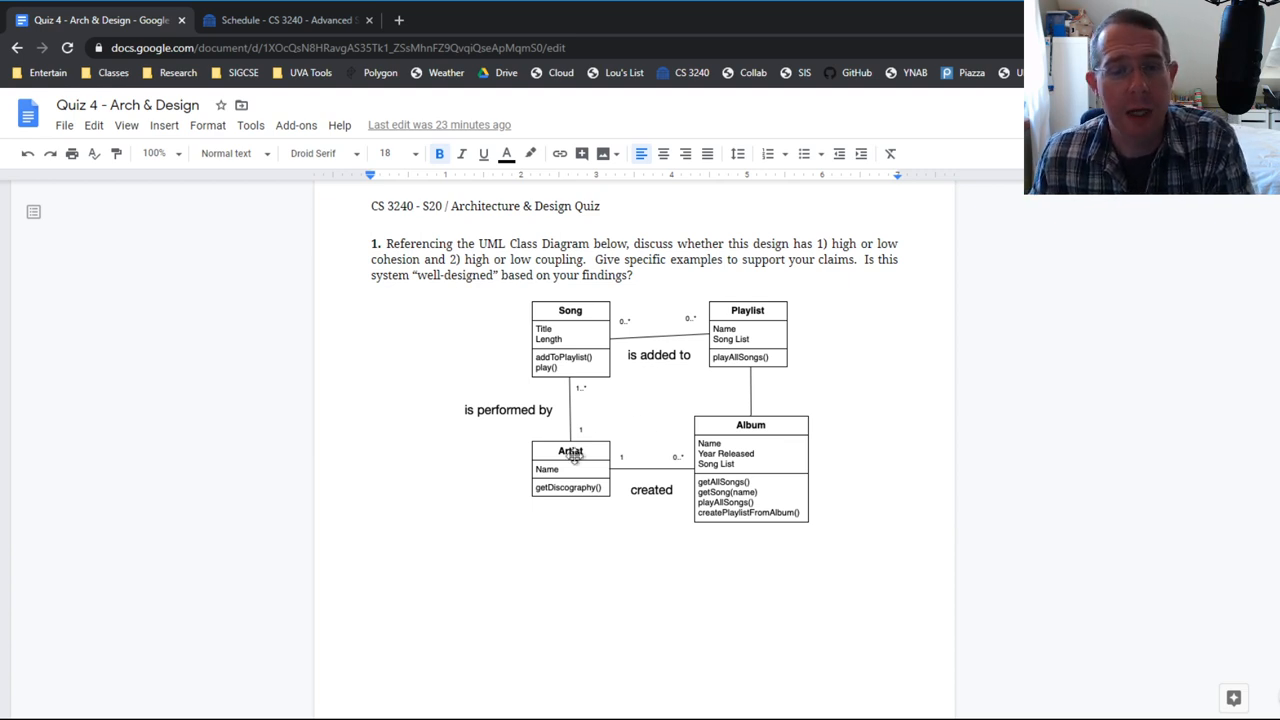
{"action": "scroll", "scroll_direction": "down", "scroll_amount": 3}
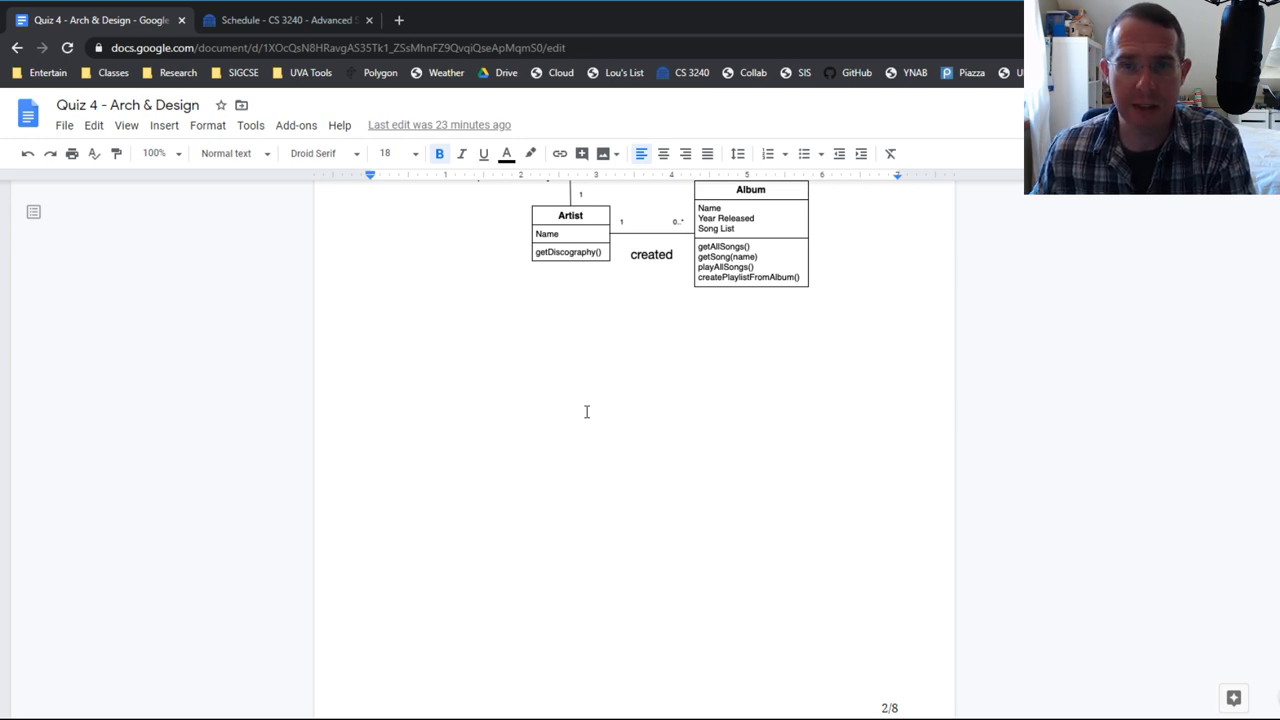
{"action": "scroll", "scroll_direction": "down", "scroll_amount": 3}
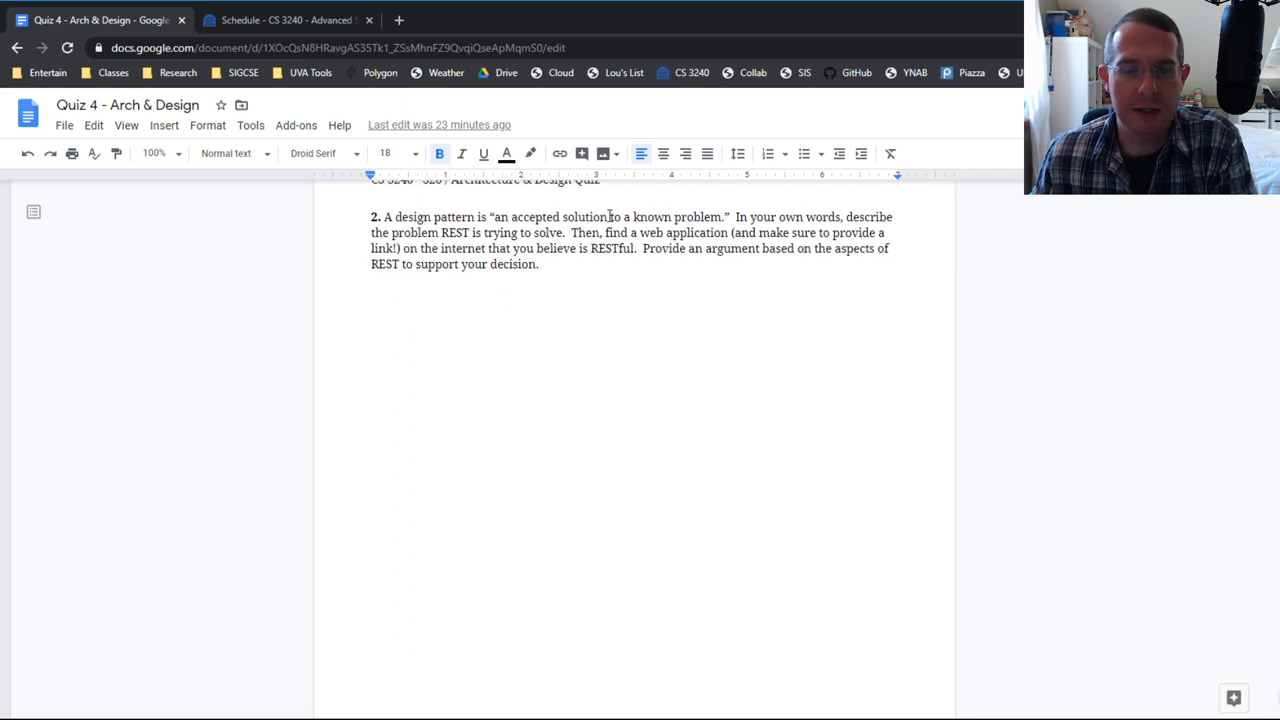
{"action": "mouse_move", "coordinate": [704, 196]}
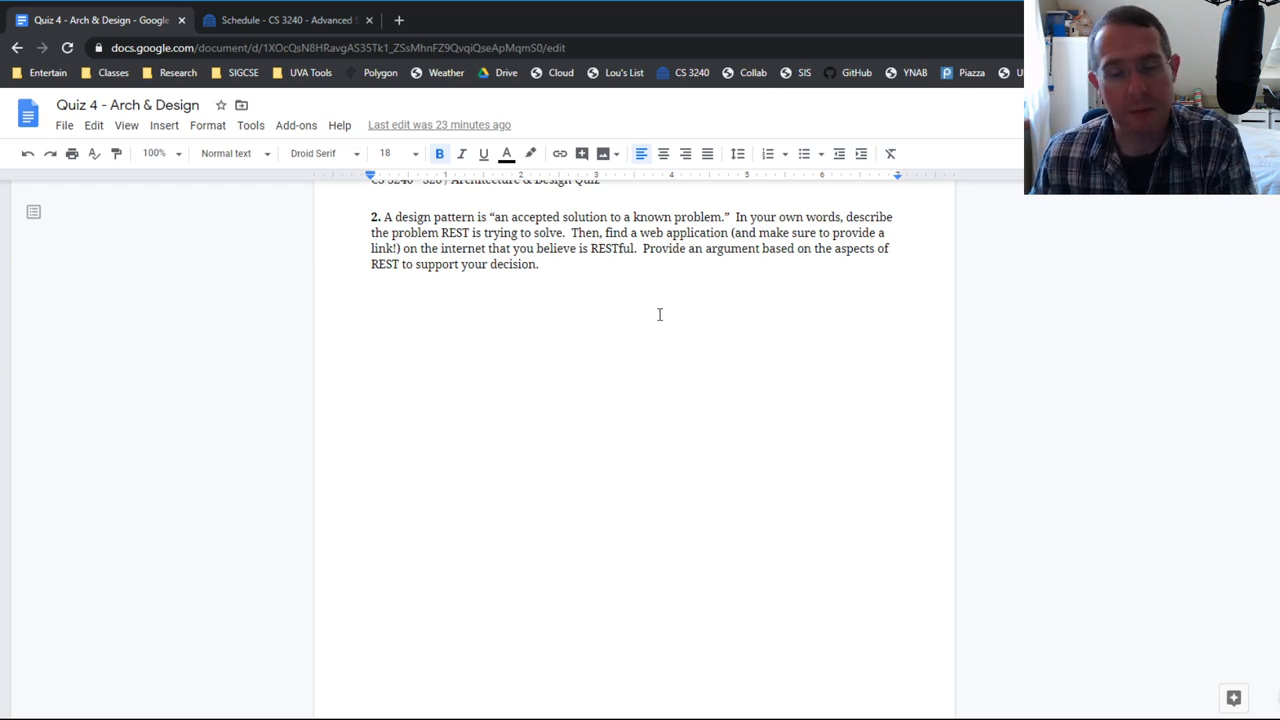
{"action": "scroll", "scroll_direction": "down", "scroll_amount": 3}
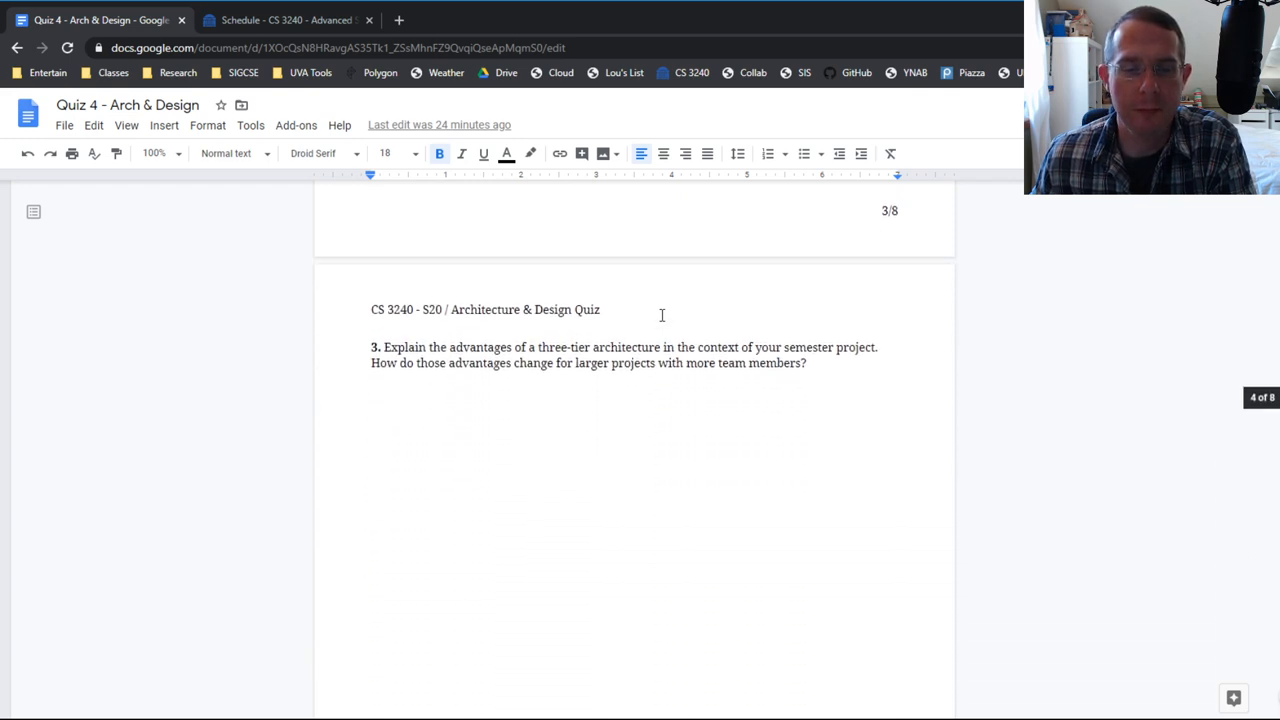
{"action": "scroll", "scroll_direction": "down", "scroll_amount": 3}
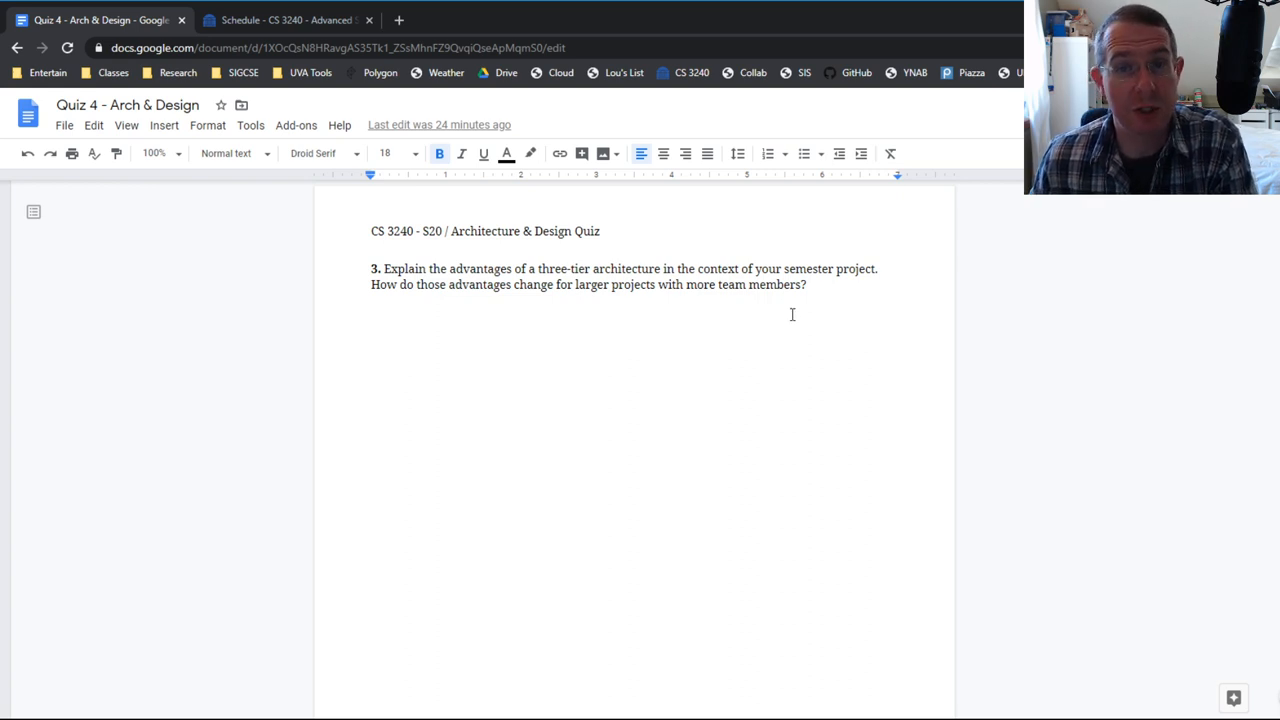
{"action": "scroll", "scroll_direction": "down", "scroll_amount": 3}
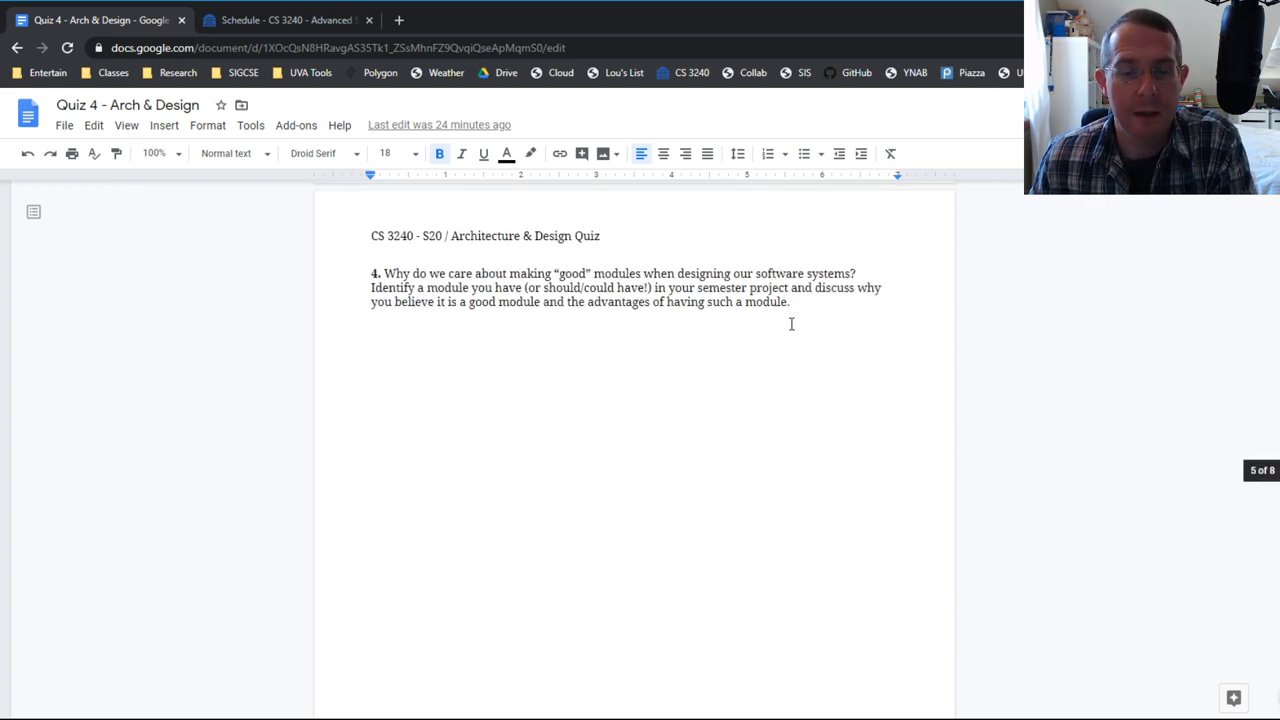
{"action": "scroll", "scroll_direction": "down", "scroll_amount": 3}
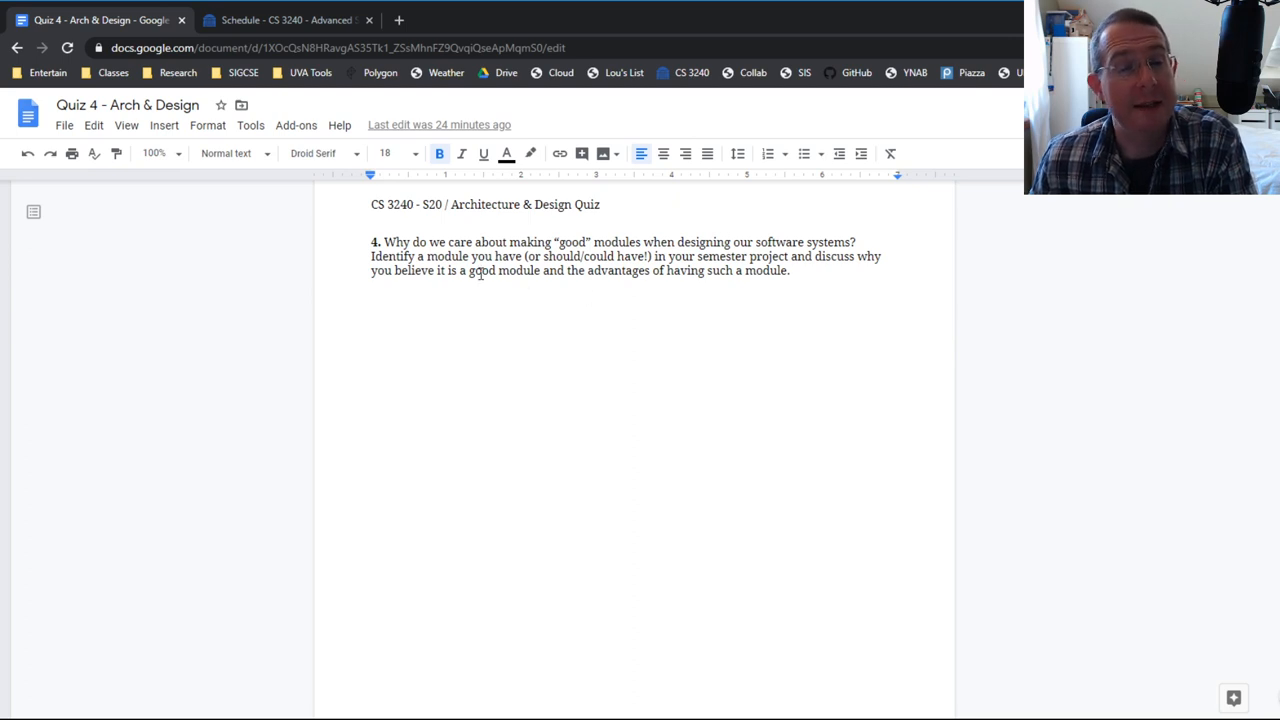
{"action": "mouse_move", "coordinate": [627, 308]}
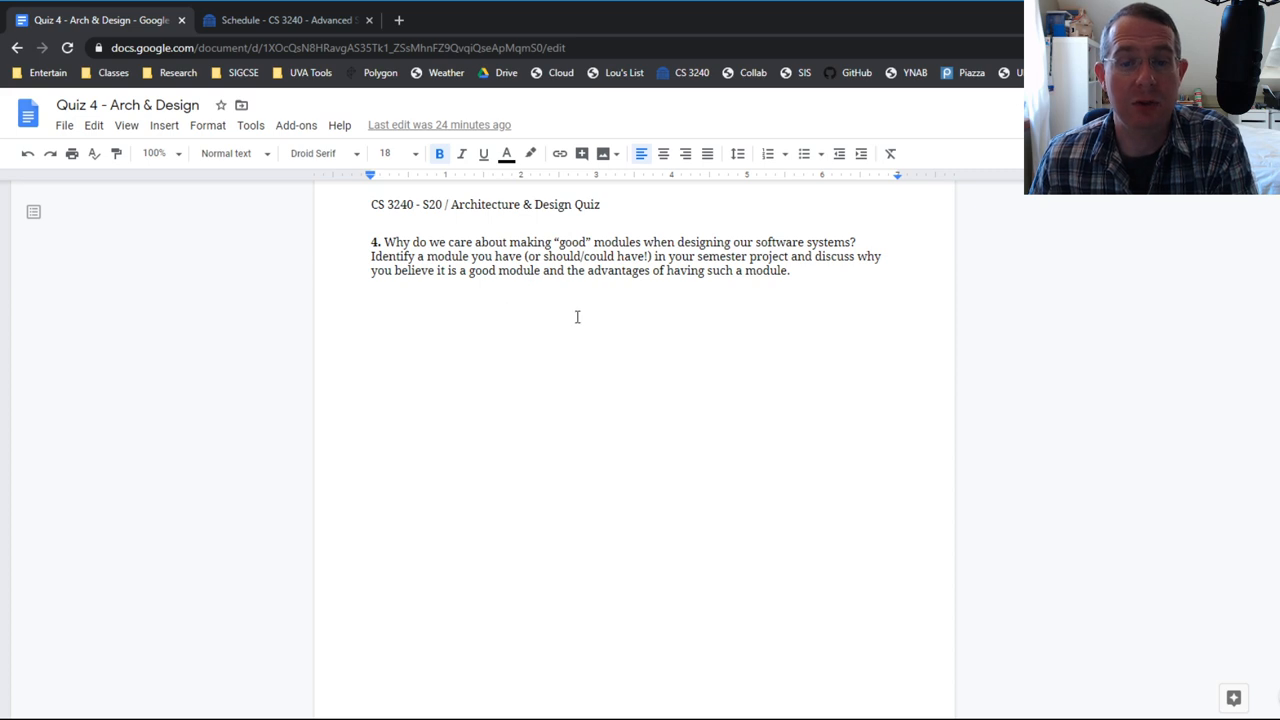
{"action": "scroll", "scroll_direction": "down", "scroll_amount": 3}
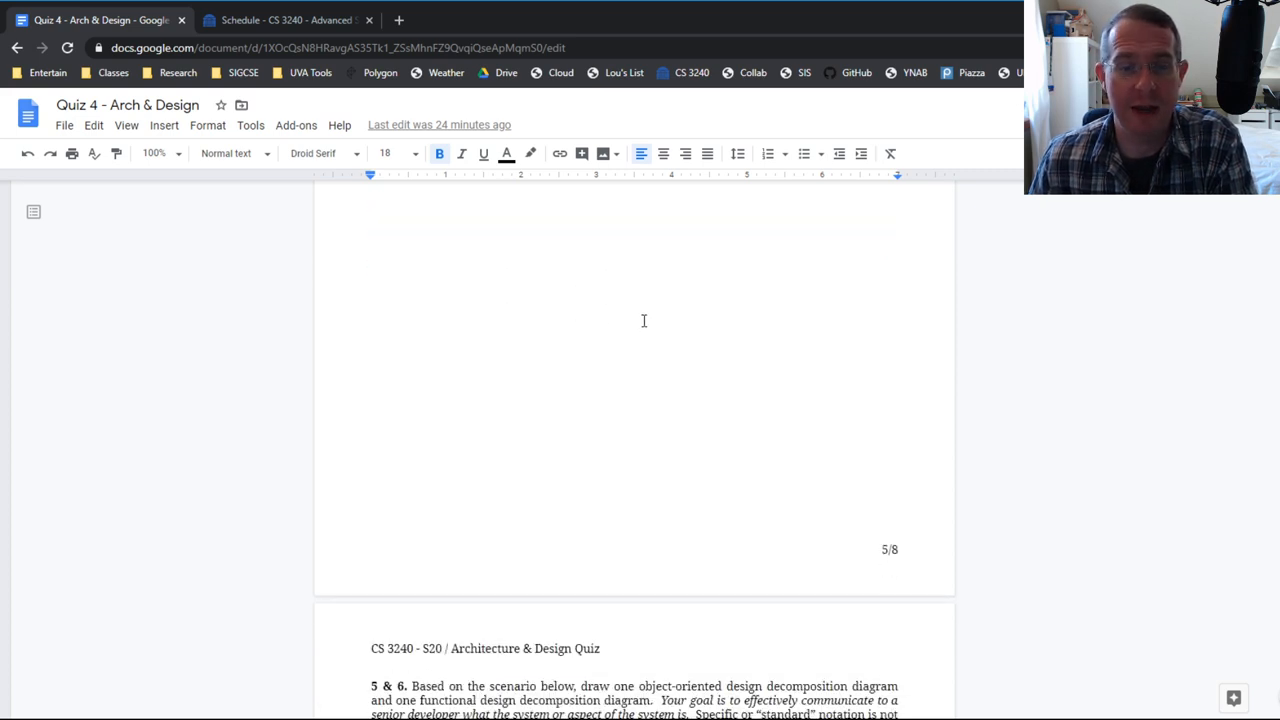
{"action": "scroll", "scroll_direction": "down", "scroll_amount": 3}
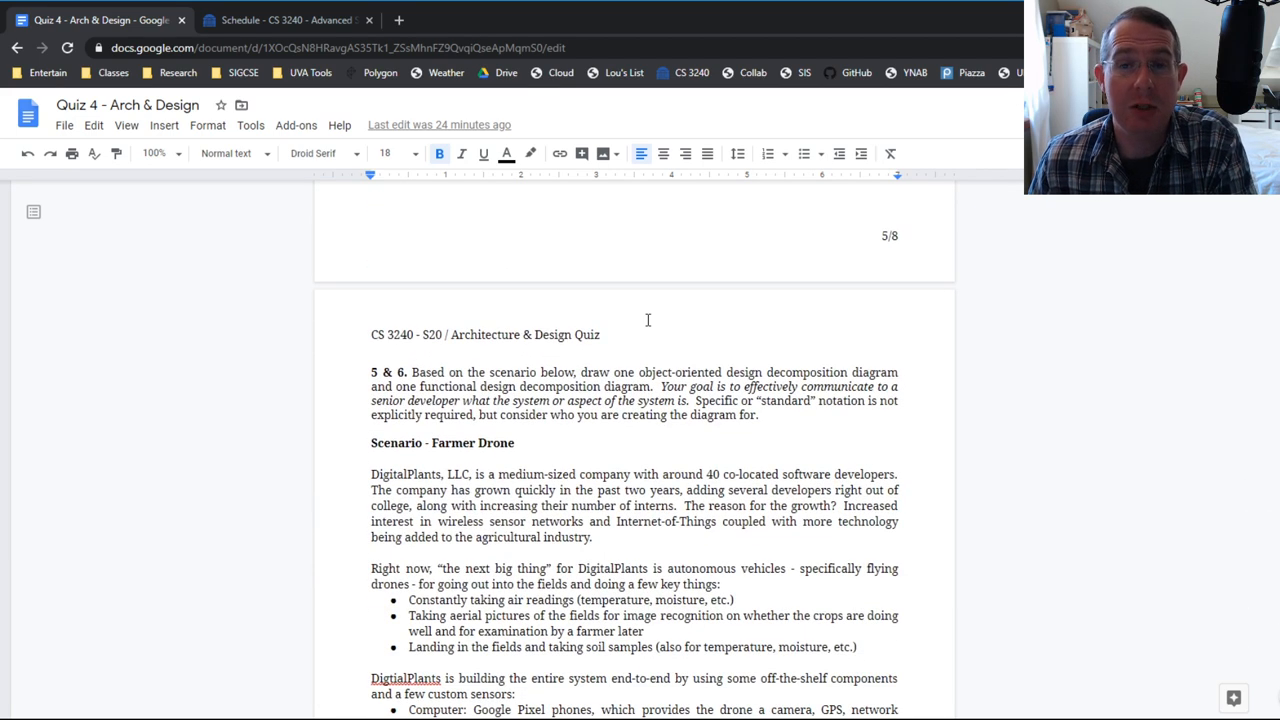
{"action": "scroll", "scroll_direction": "down", "scroll_amount": 3}
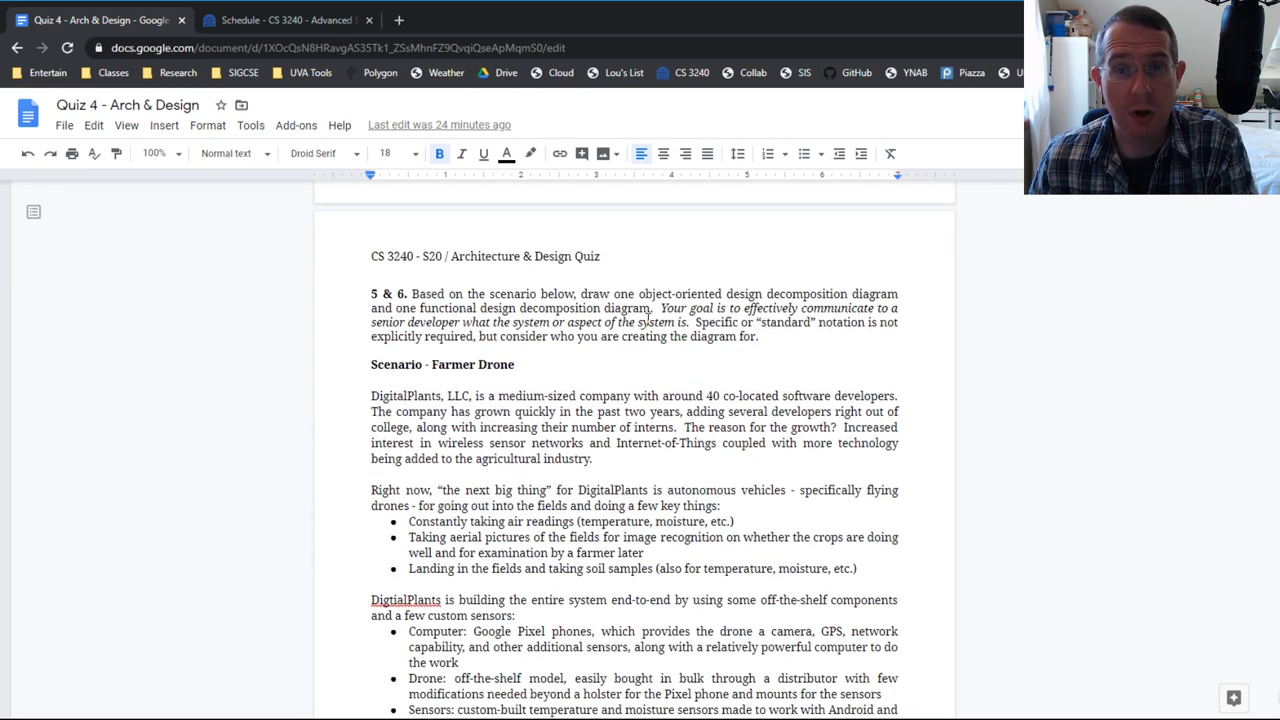
{"action": "scroll", "scroll_direction": "down", "scroll_amount": 3}
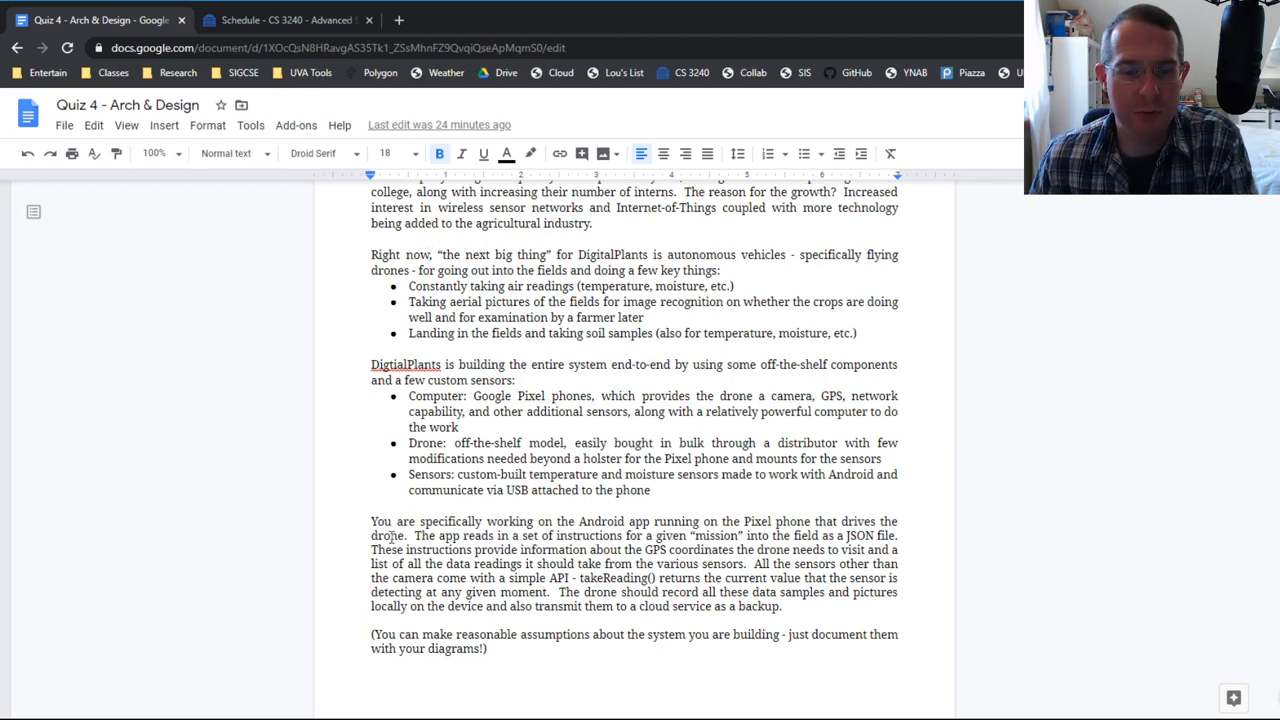
{"action": "mouse_move", "coordinate": [562, 520]}
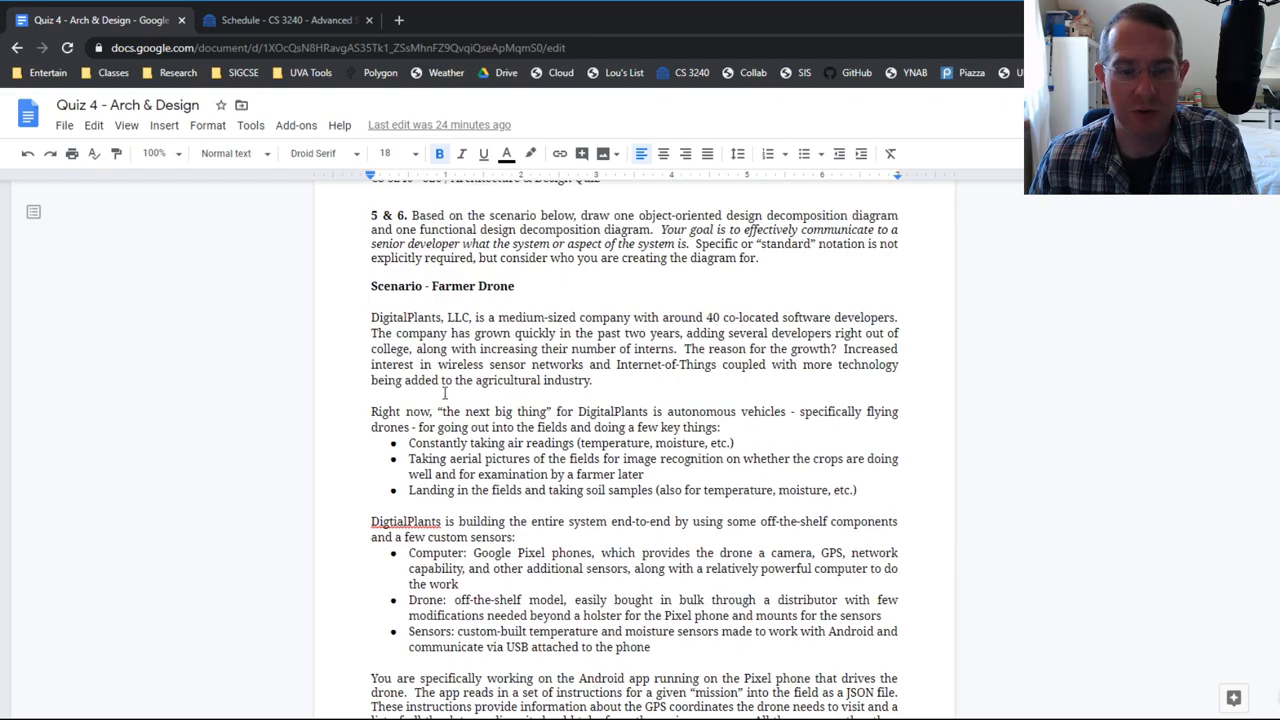
{"action": "scroll", "scroll_direction": "down", "scroll_amount": 3}
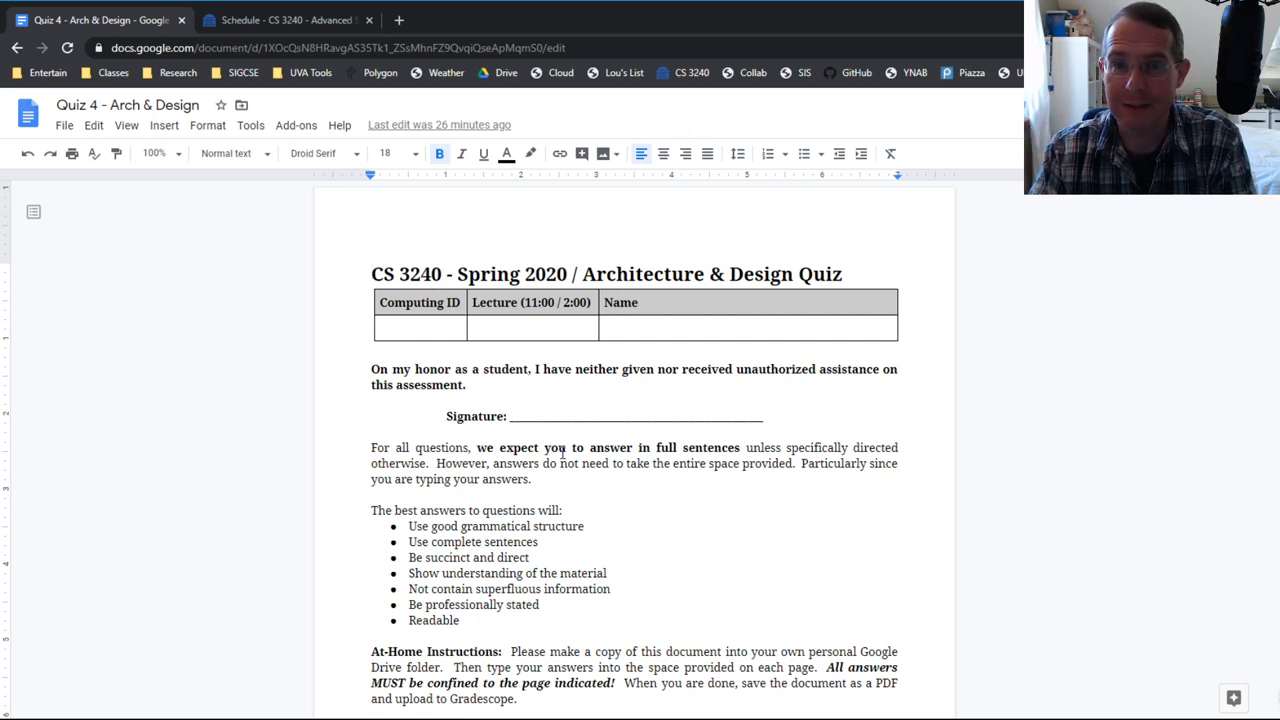
{"action": "mouse_move", "coordinate": [1063, 616]}
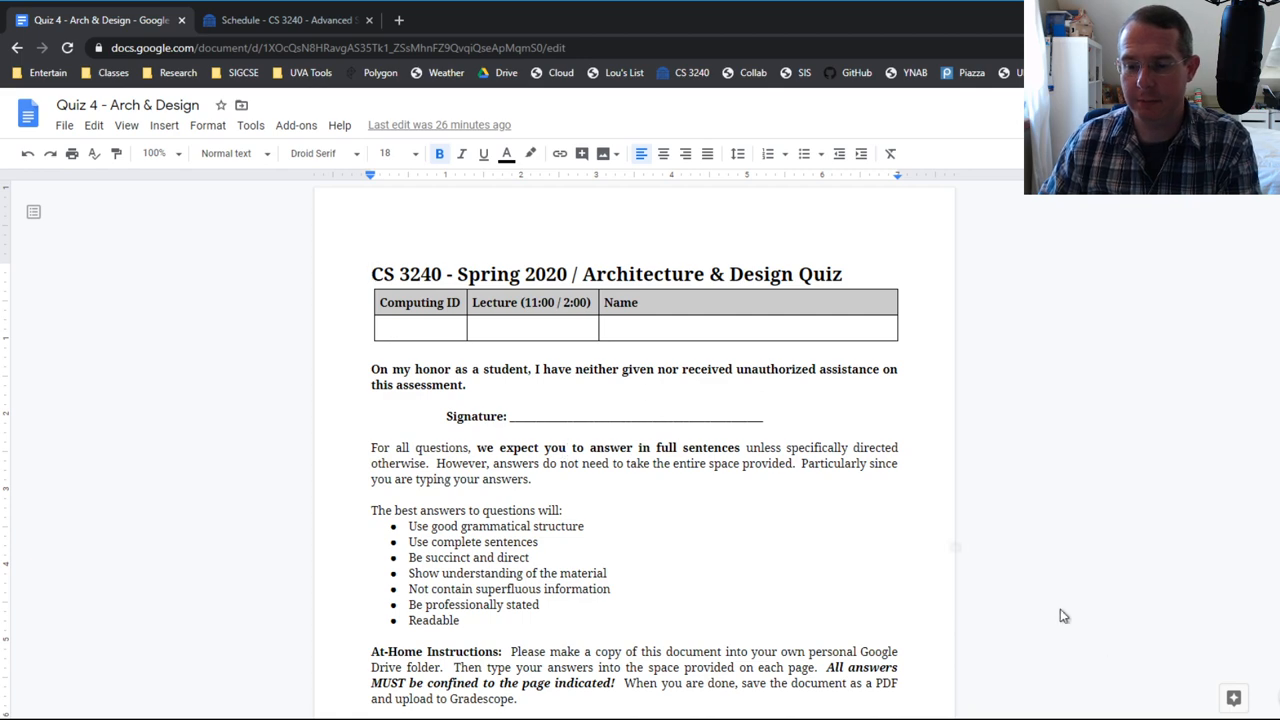